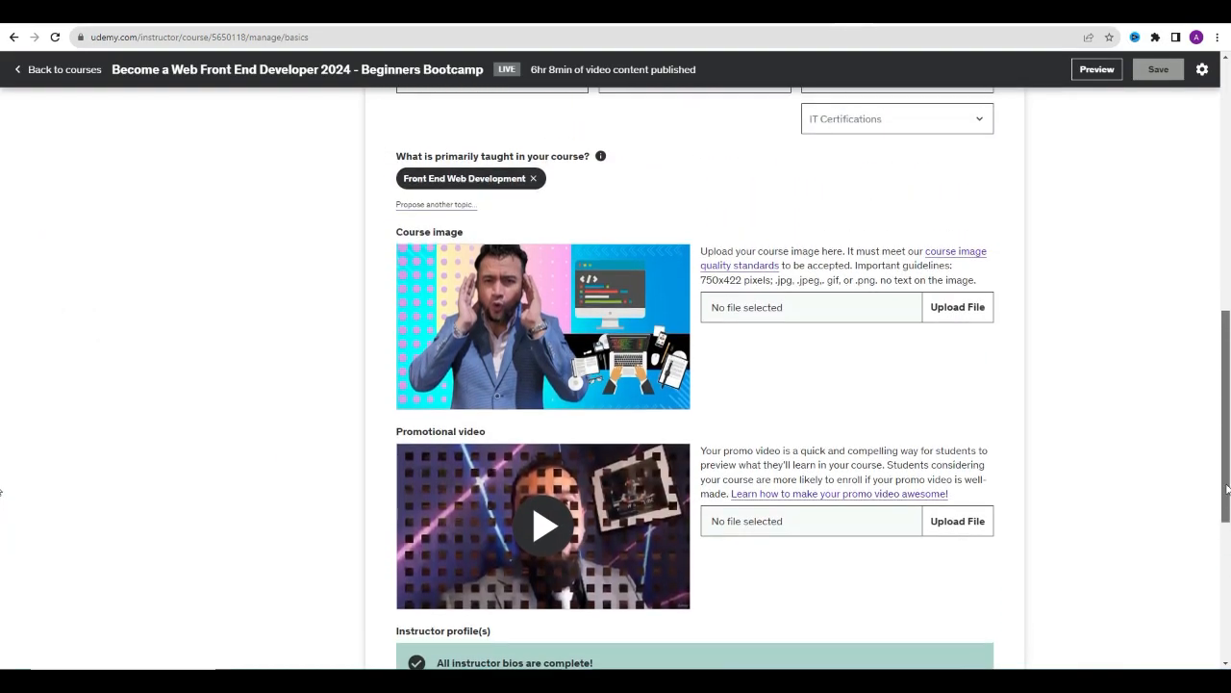
Add class="first-paragraph" to the opening <p> tag of the grumpy-cat paragraph.
scroll("up", 3)
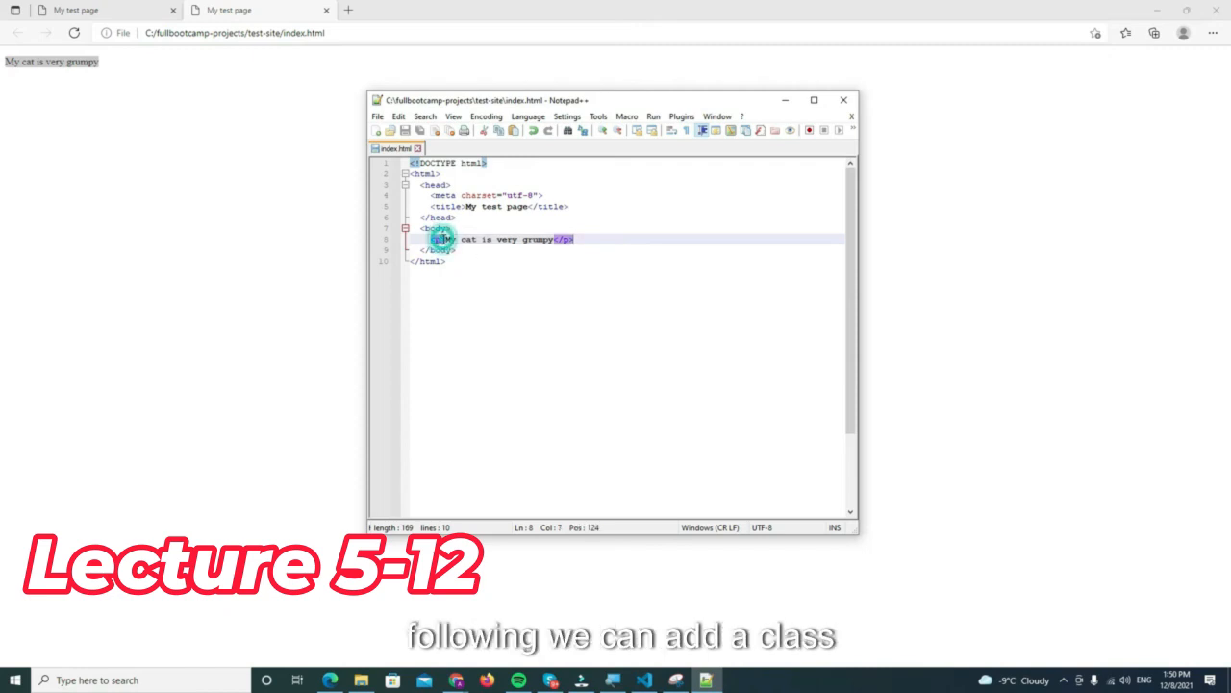
type("class=\"\"")
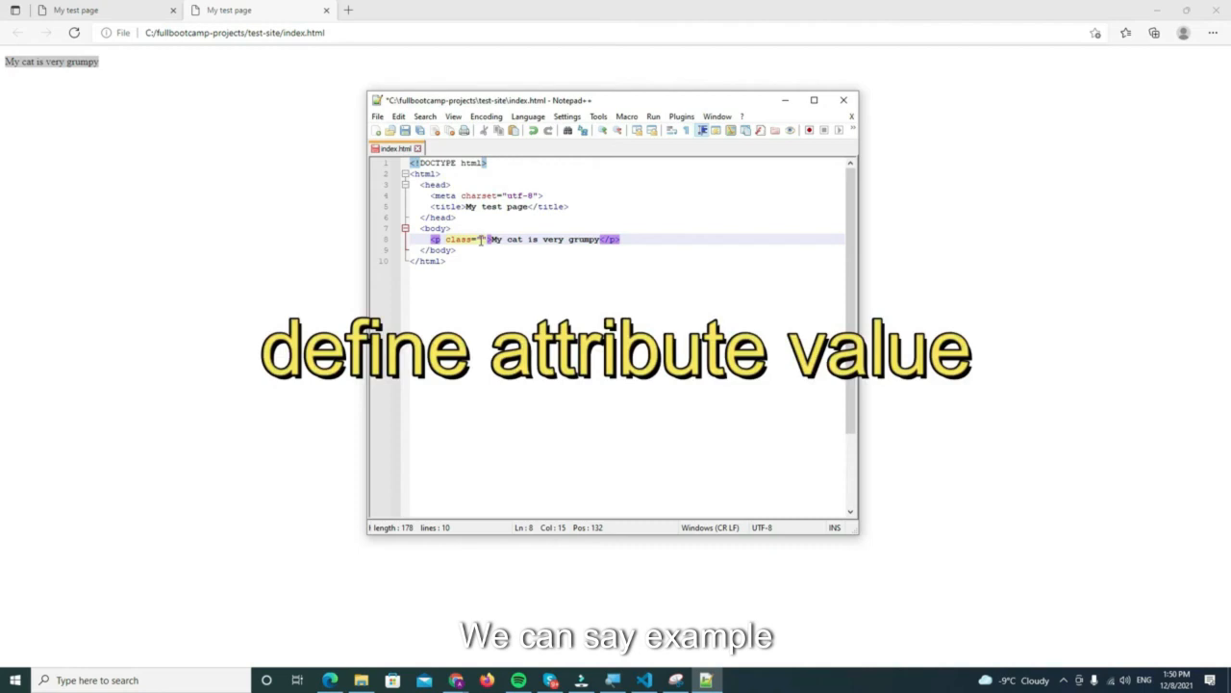
type("first-paragraph")
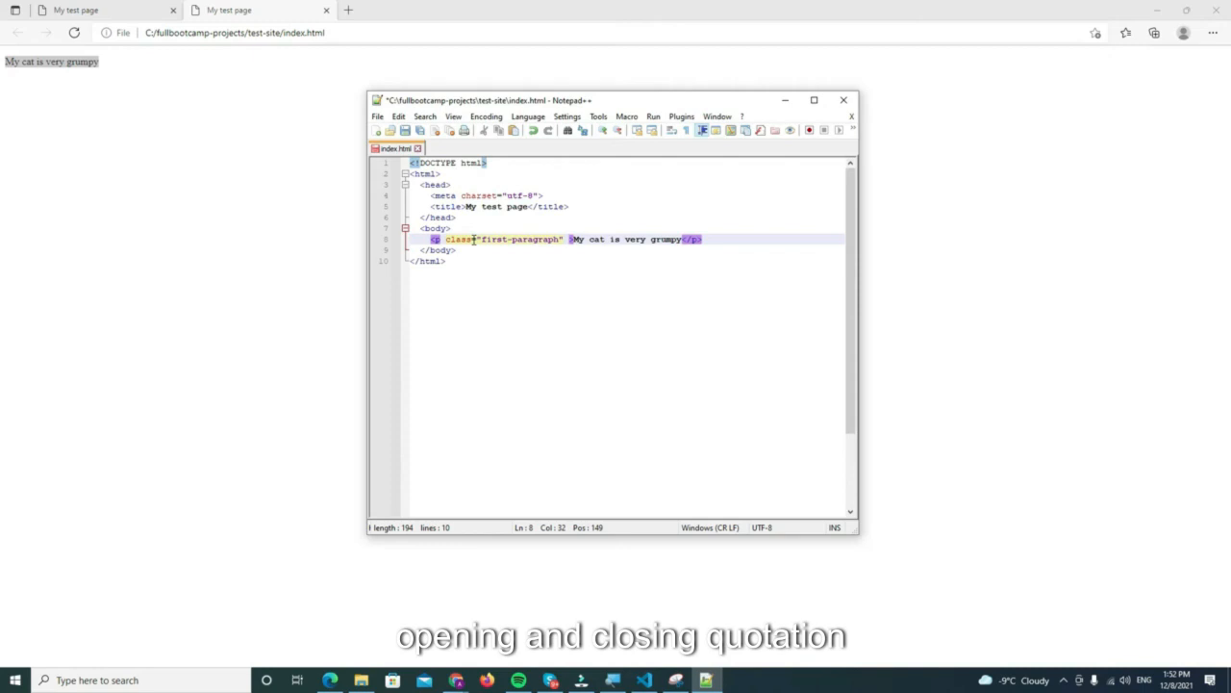
left_click(476, 239)
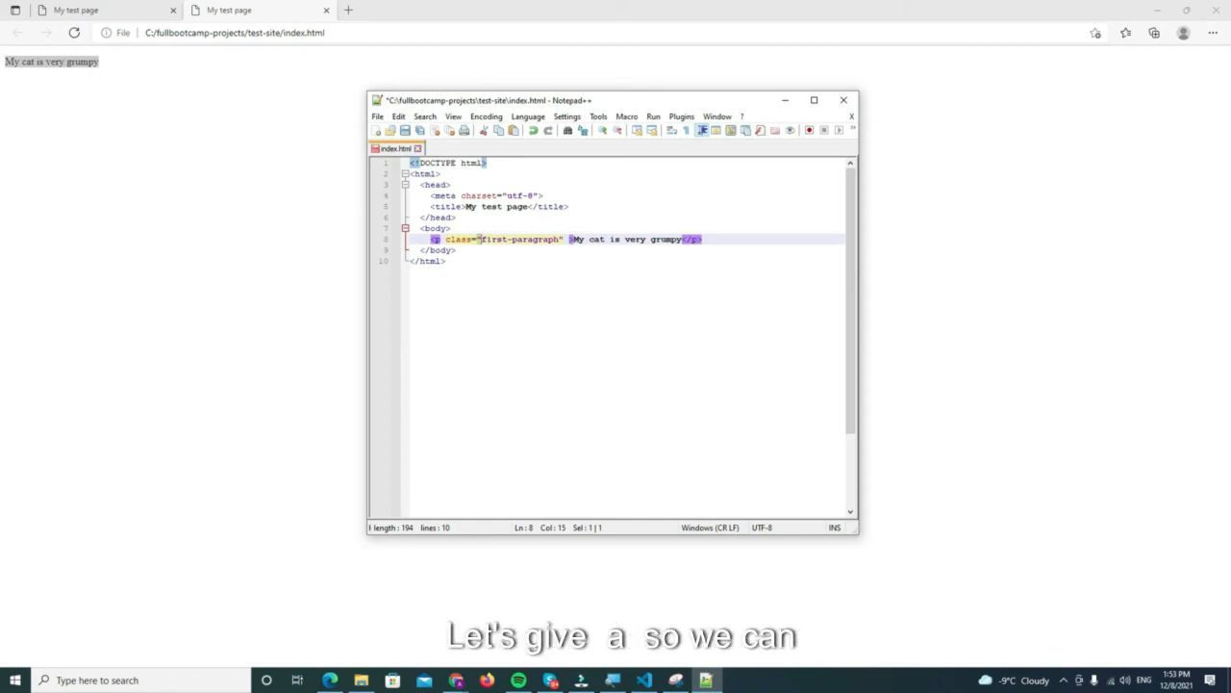
Wrap 'very grumpy' in <strong></strong> tags within the paragraph line.
type("<strong></strong>")
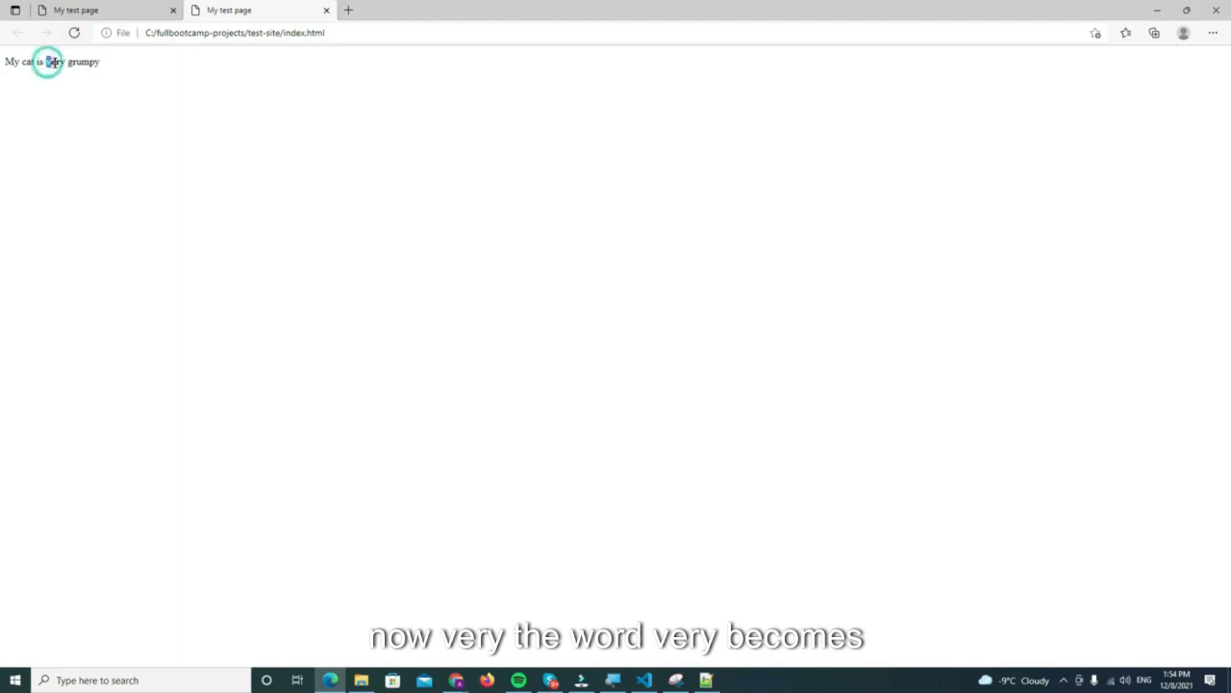
Check the bold 'very grumpy' in the Edge preview, then return to Notepad++.
double_click(50, 61)
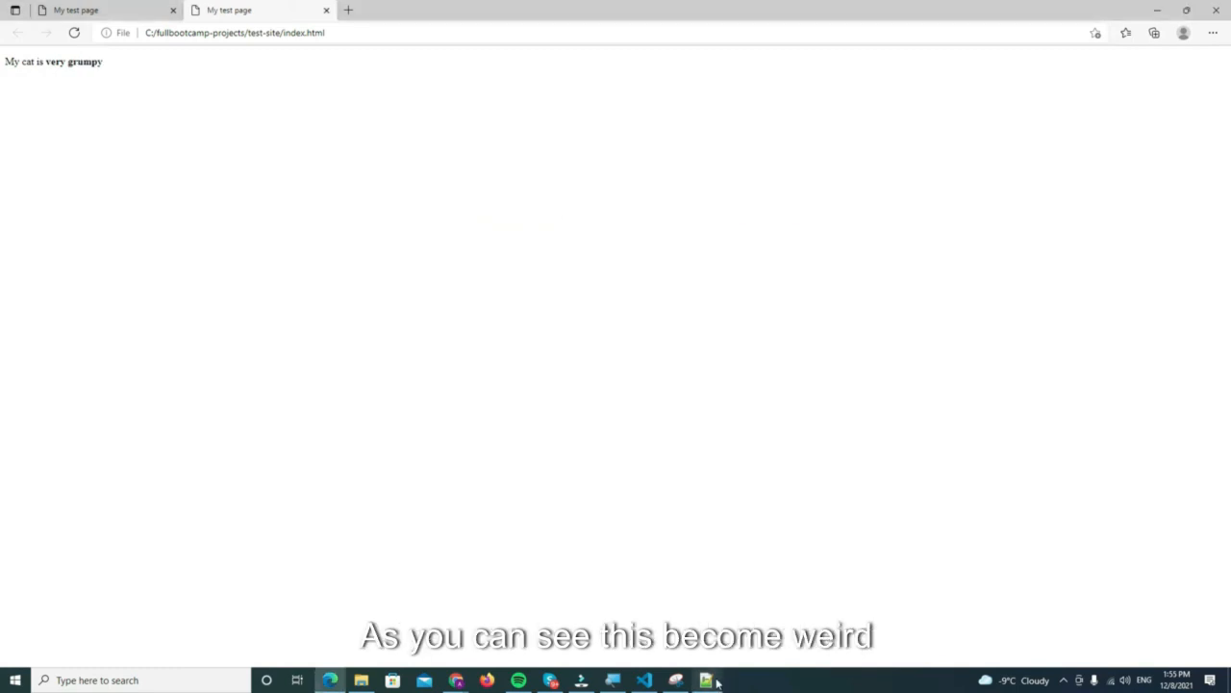
left_click(708, 681)
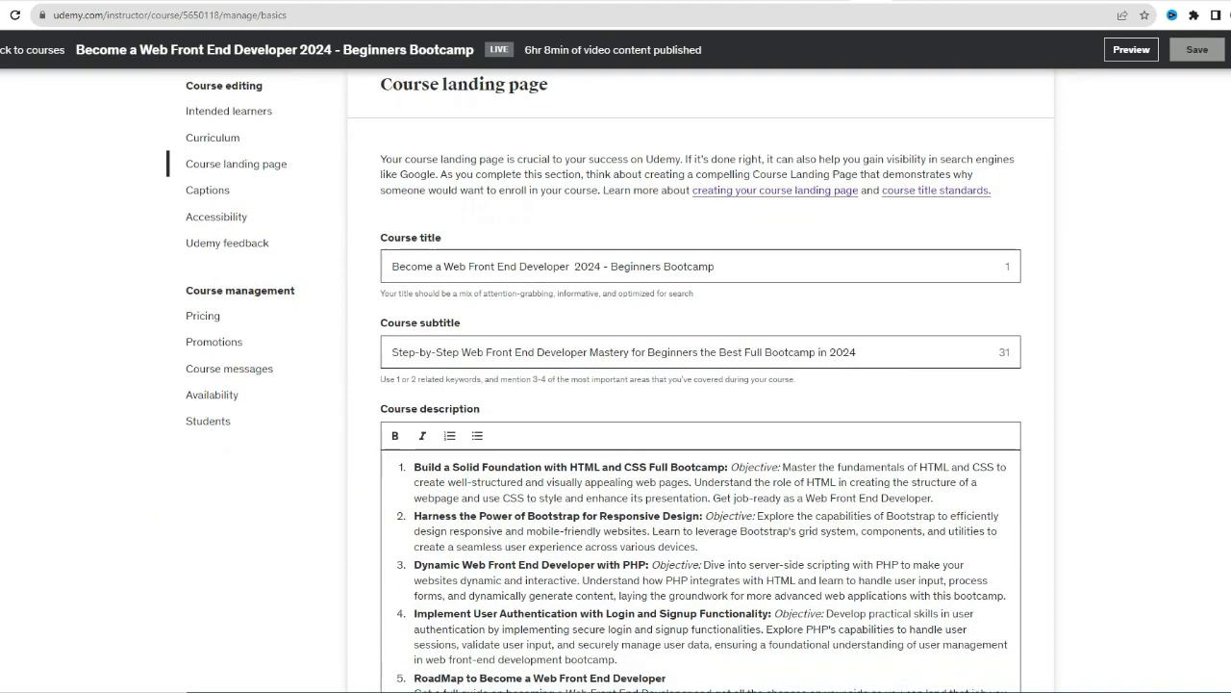
Scroll the course management page and go to the Curriculum section editor.
scroll("down", 3)
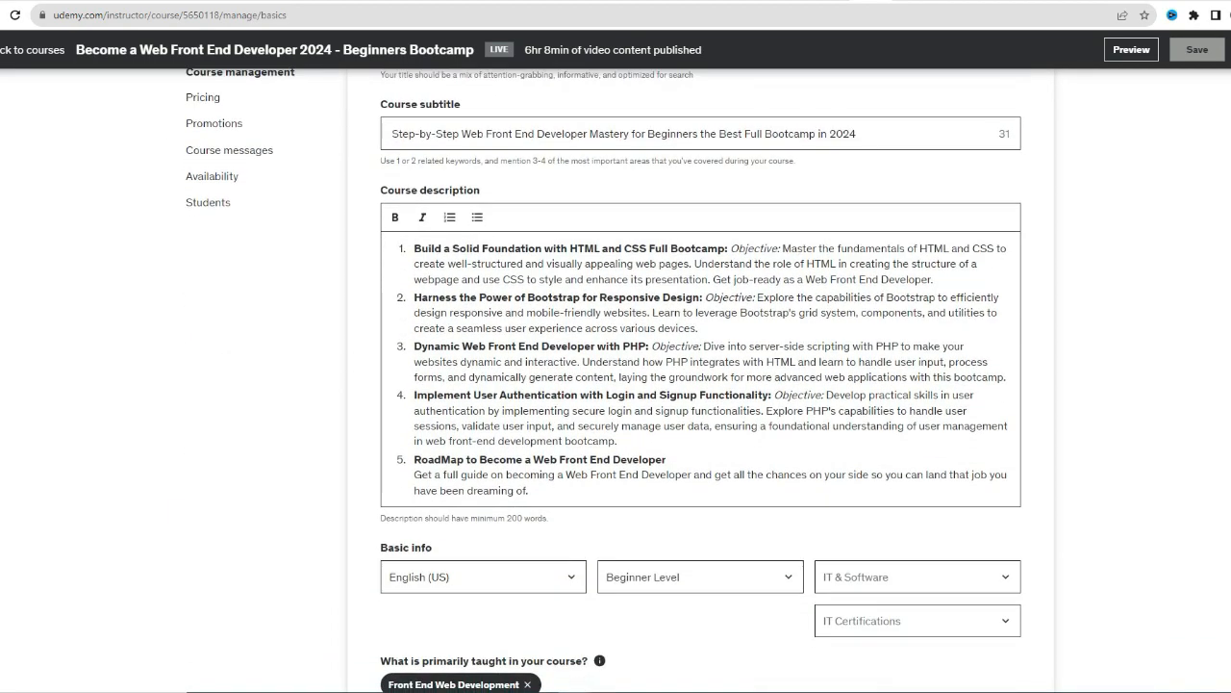
scroll("down", 3)
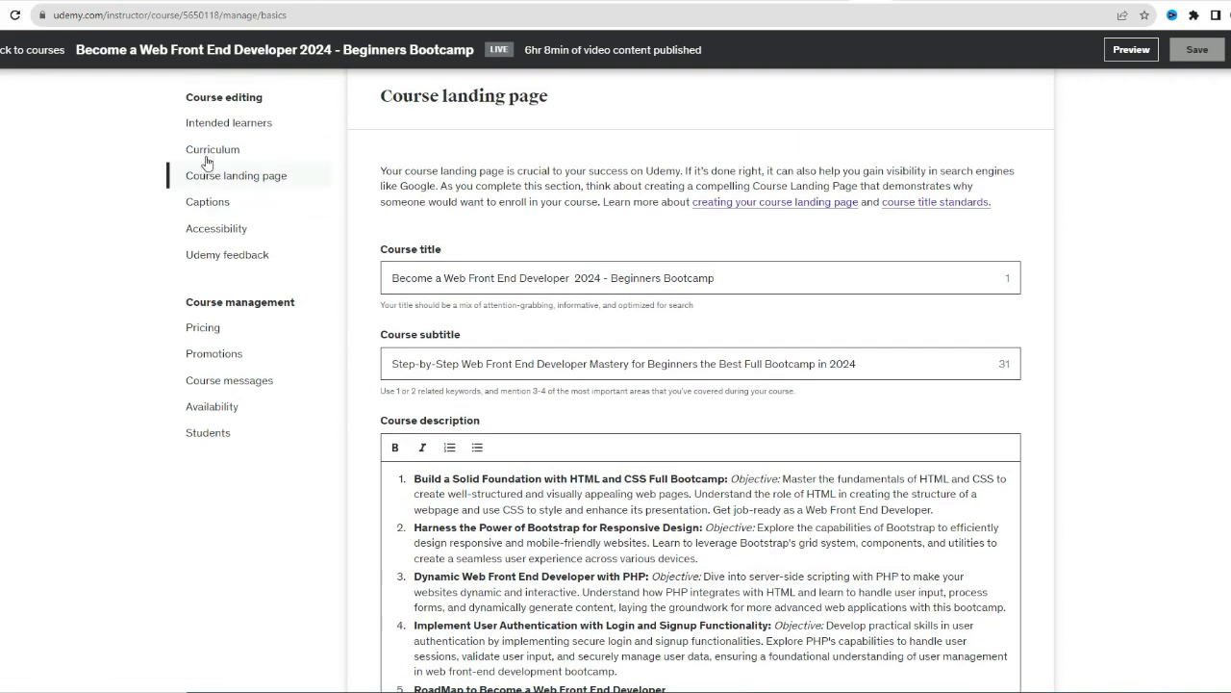
left_click(1130, 49)
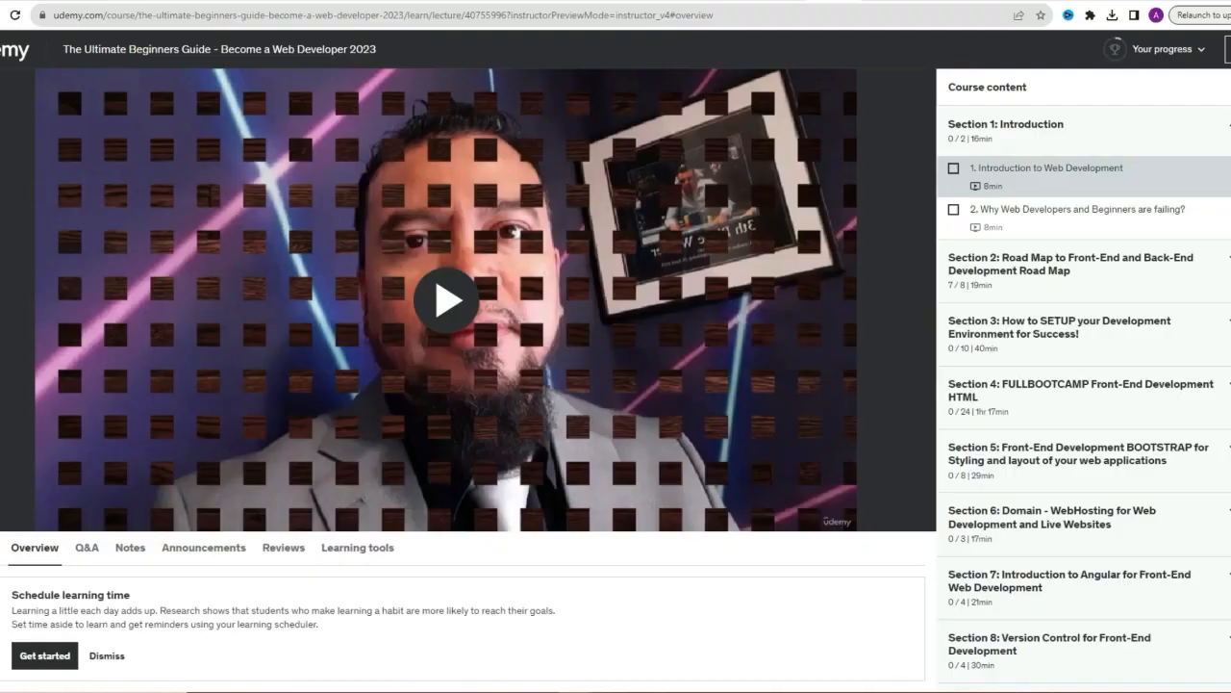
left_click(446, 300)
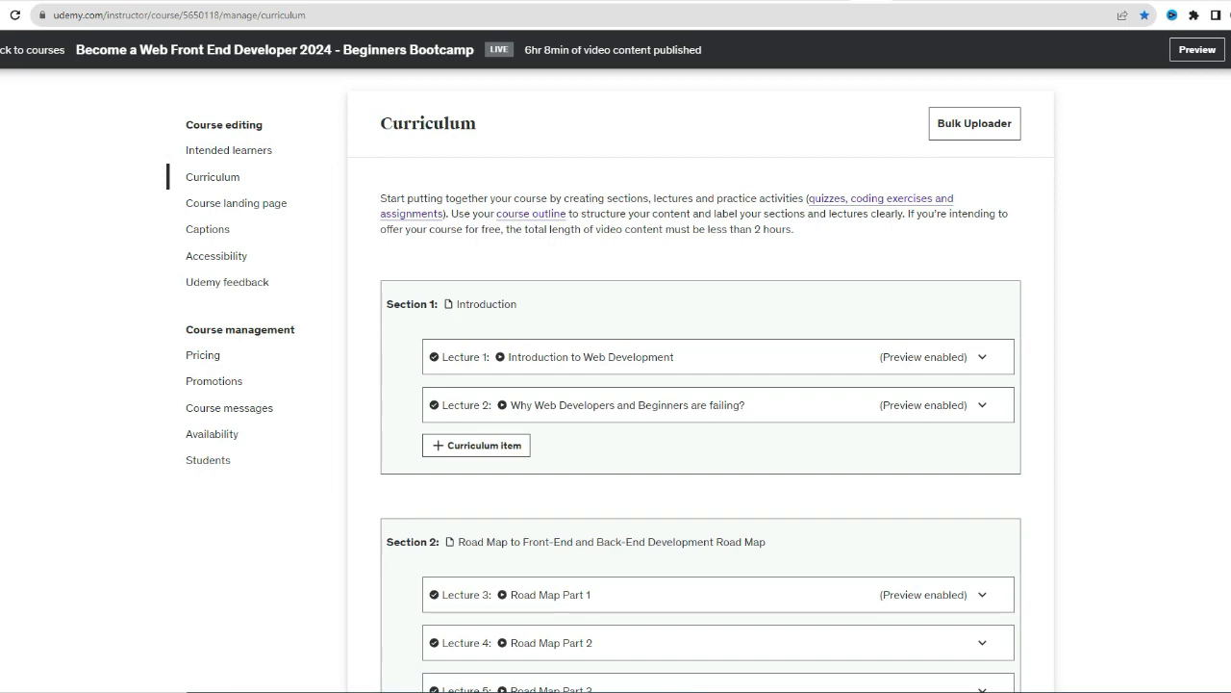
scroll("down", 3)
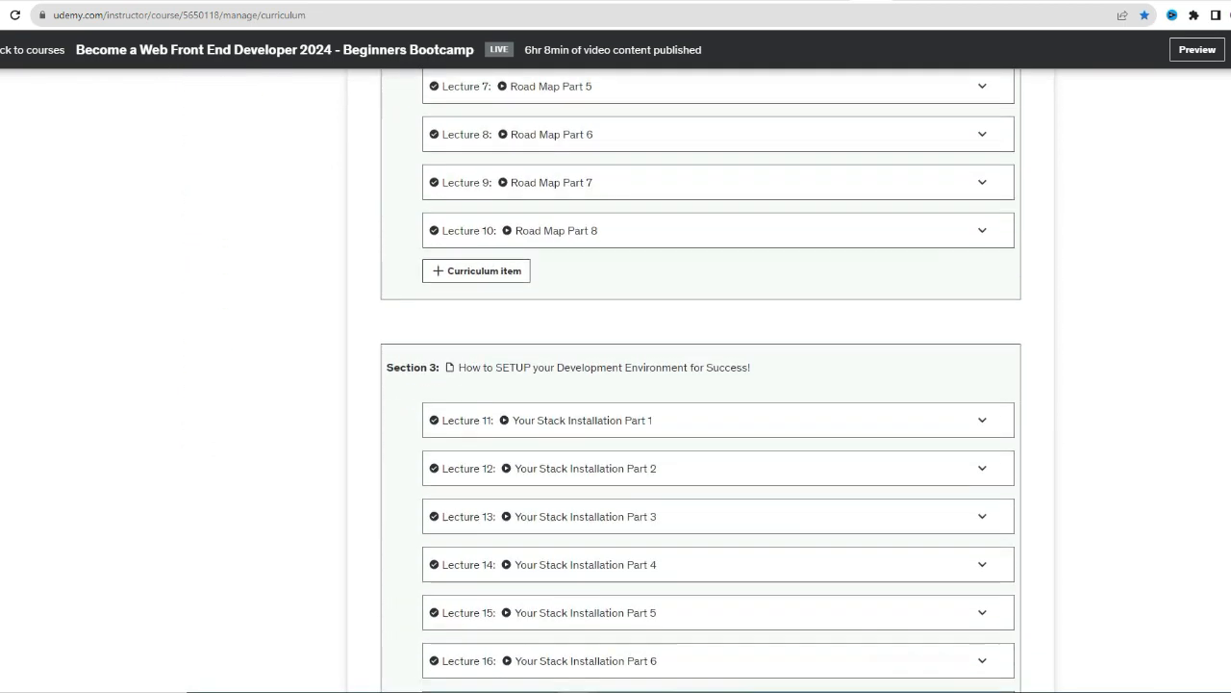
scroll("down", 3)
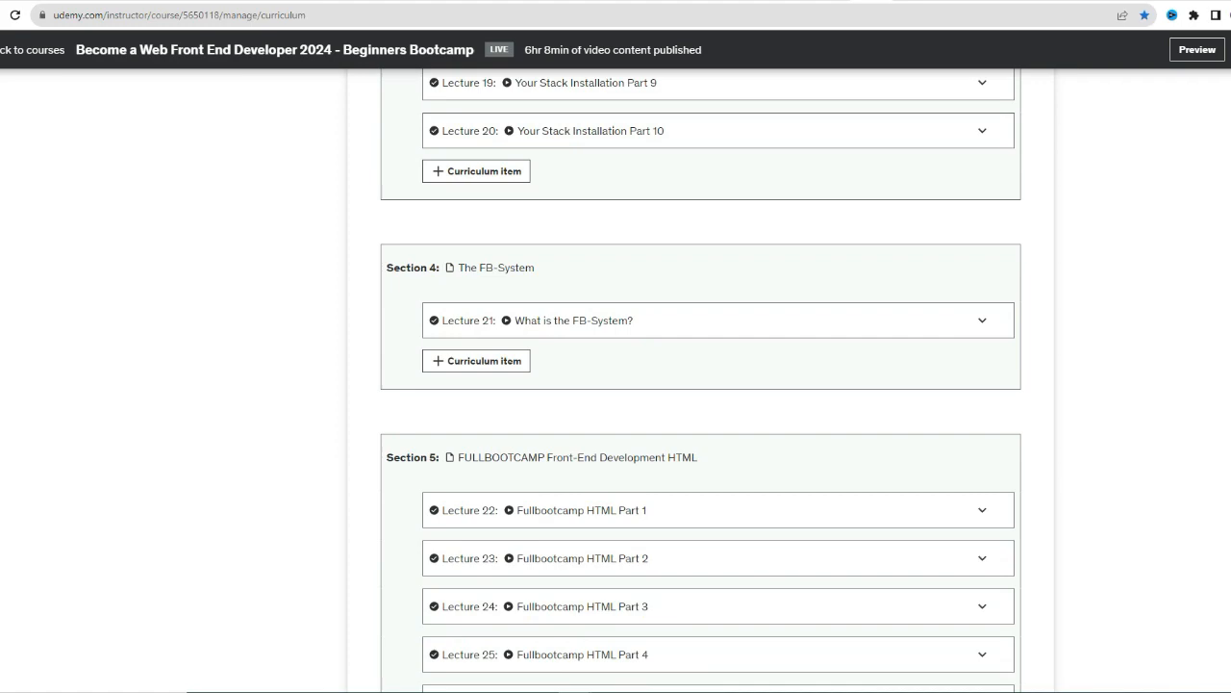
scroll("down", 3)
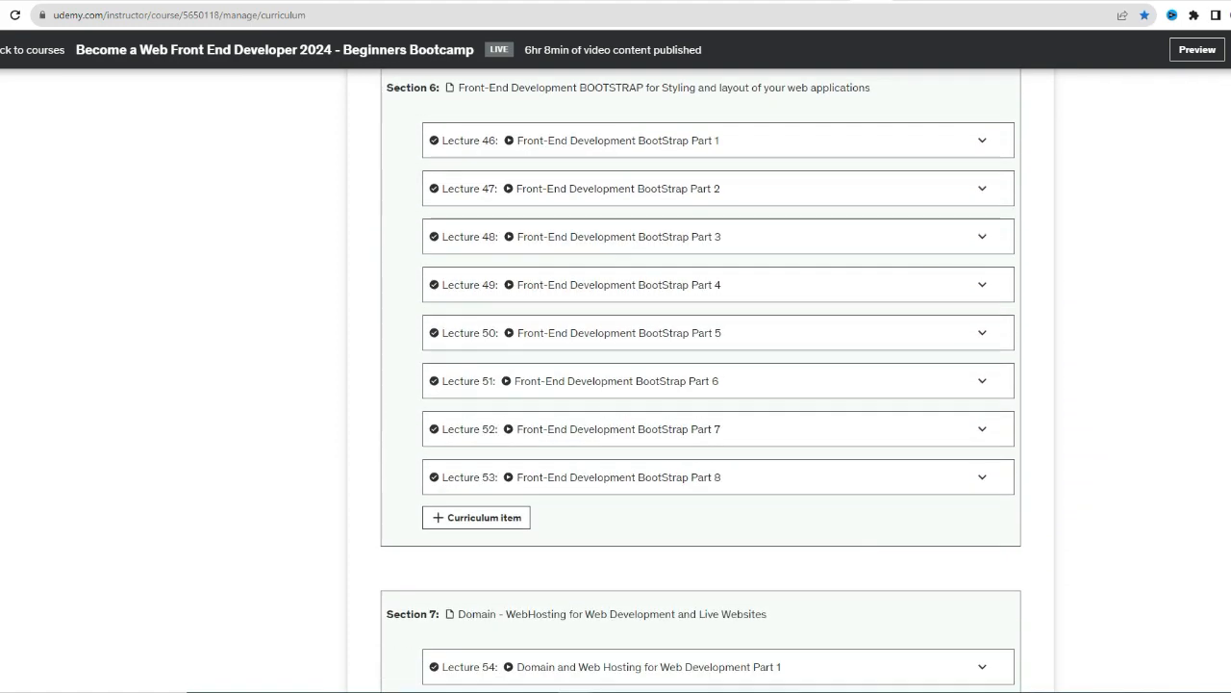
scroll("down", 3)
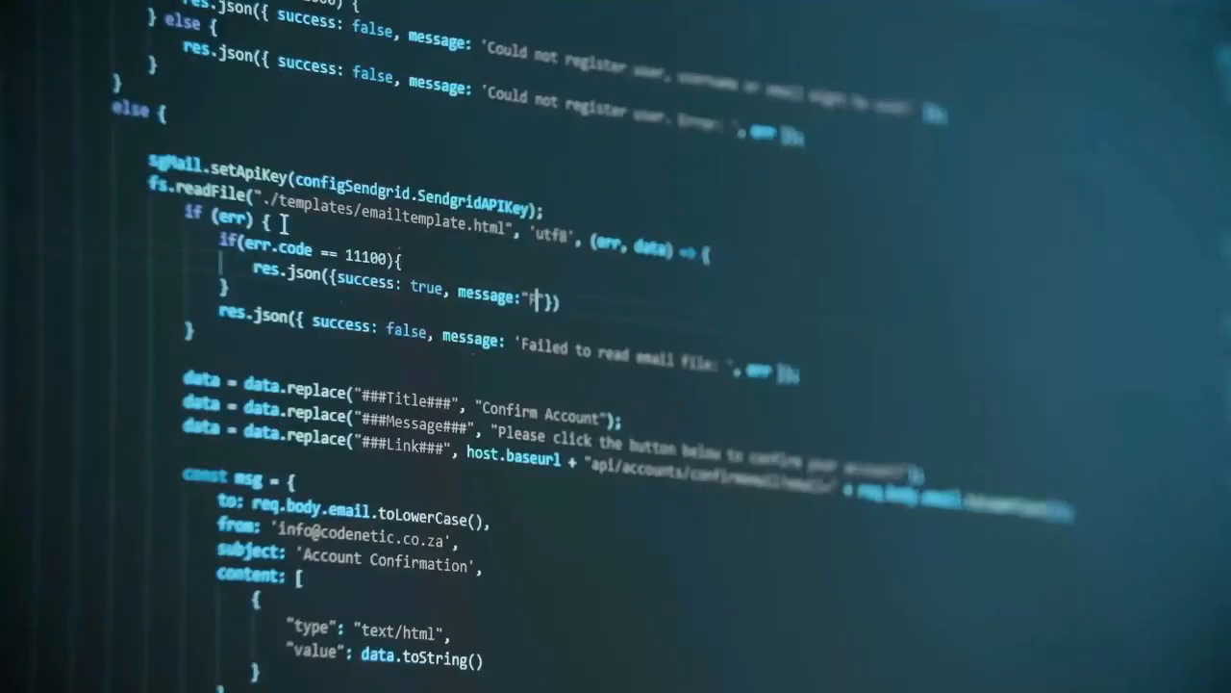
Type 'Failed wit' and scroll up through the course landing page description.
type("Failed wit")
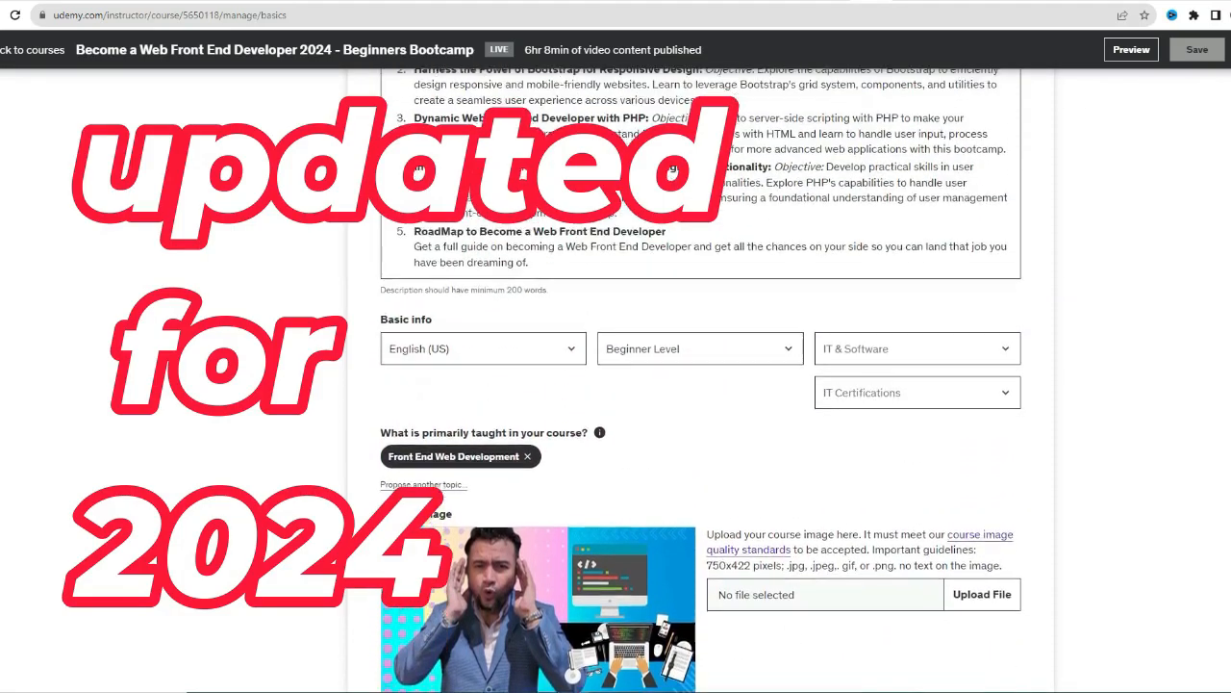
scroll("up", 3)
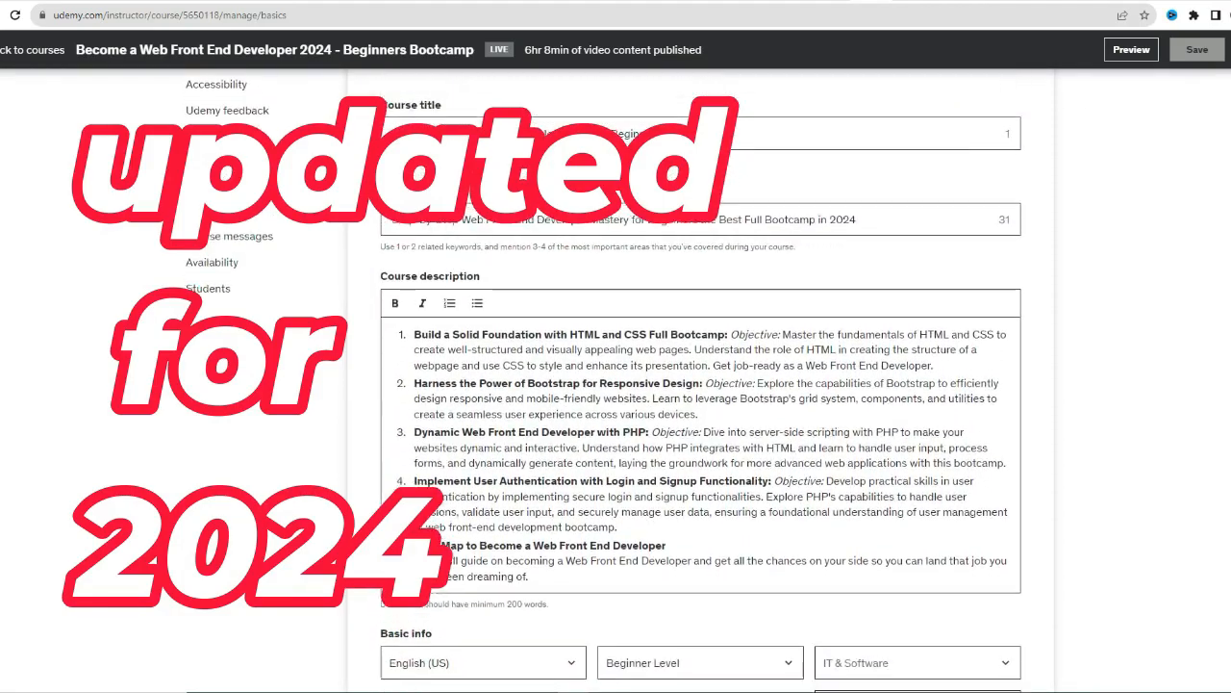